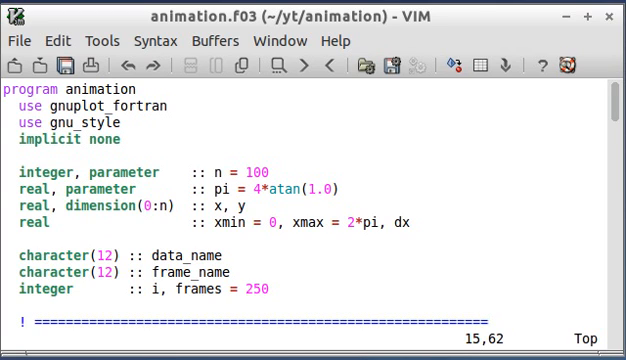
mouse_move(312, 110)
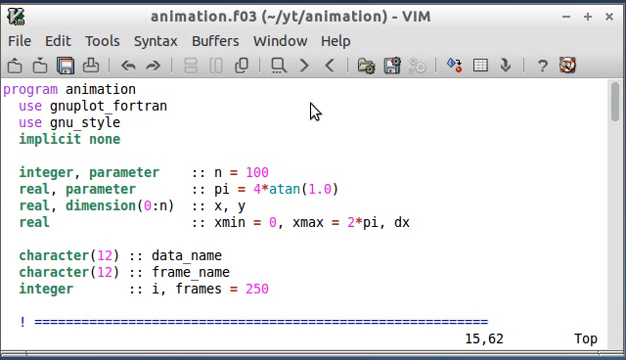
mouse_move(458, 240)
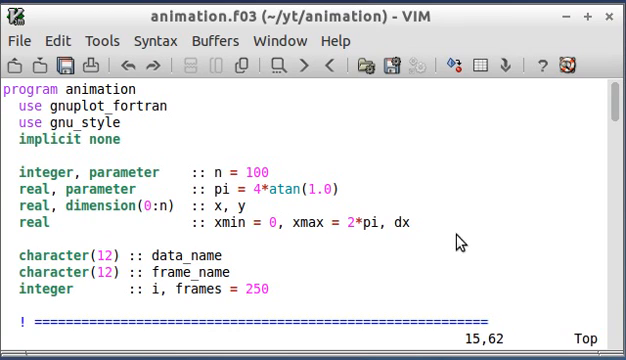
mouse_move(338, 250)
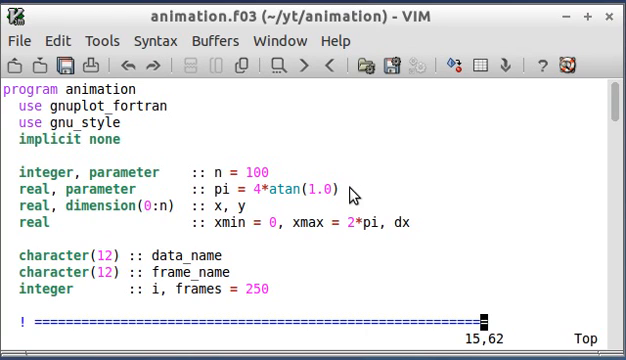
mouse_move(90, 115)
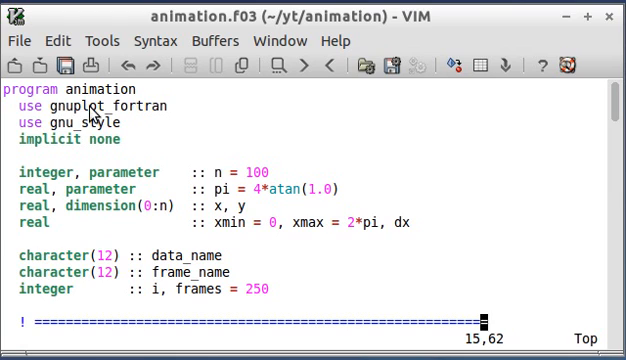
mouse_move(100, 133)
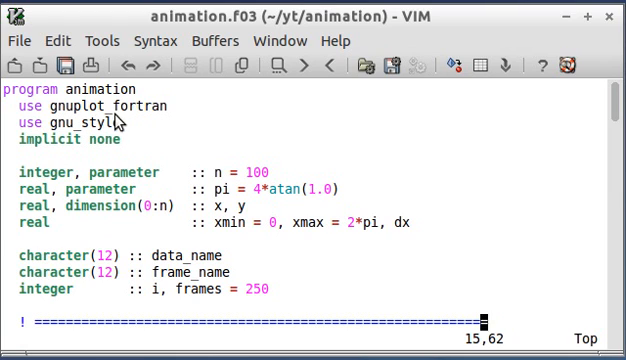
mouse_move(50, 105)
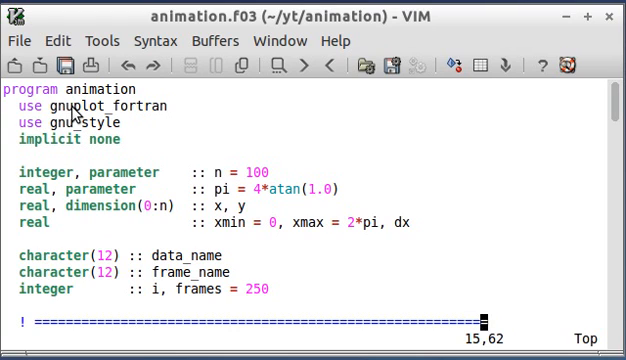
mouse_move(66, 112)
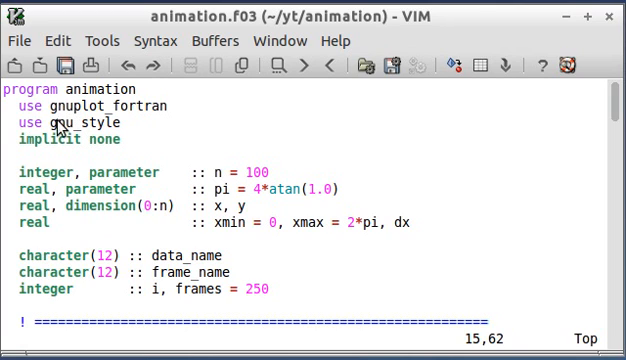
mouse_move(78, 123)
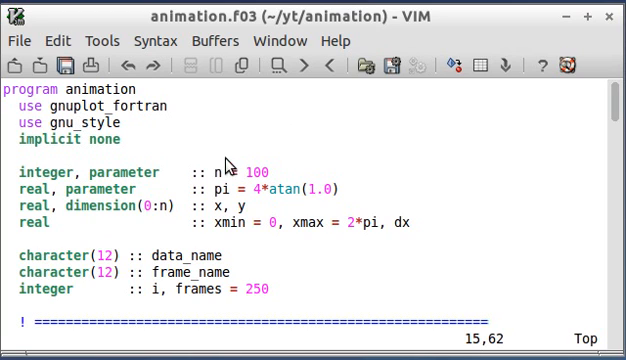
mouse_move(310, 168)
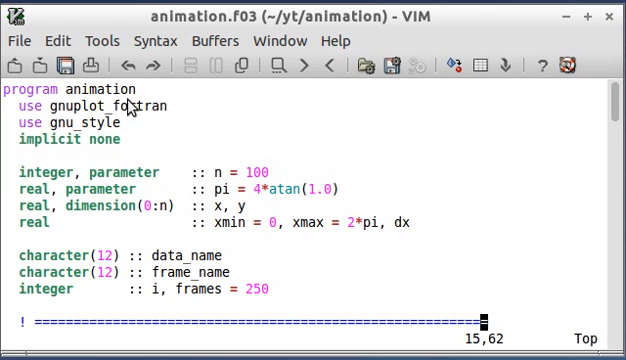
mouse_move(98, 232)
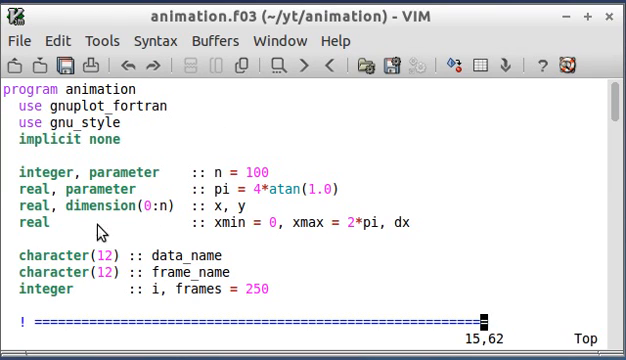
Scroll animation.f03 down to the CREATE DIRECTORY section with the mkdir calls for data and frames.
scroll("down", 3)
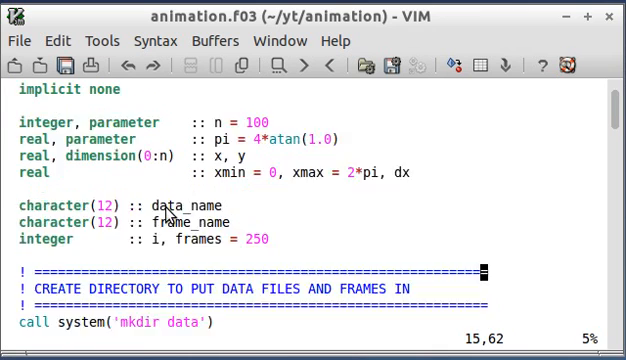
scroll("down", 3)
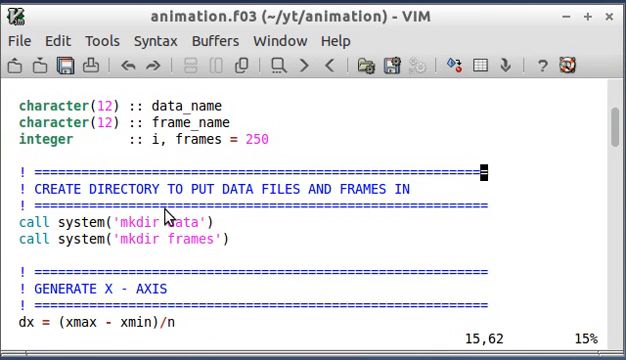
scroll("down", 3)
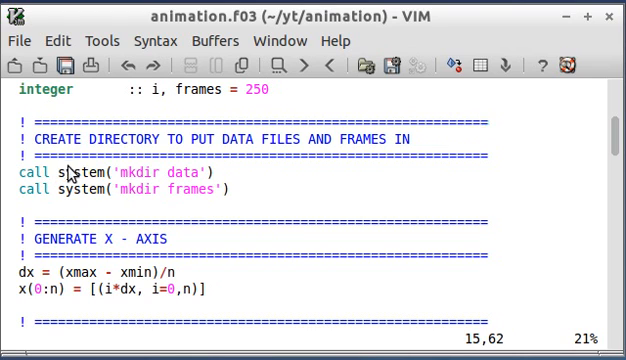
mouse_move(152, 174)
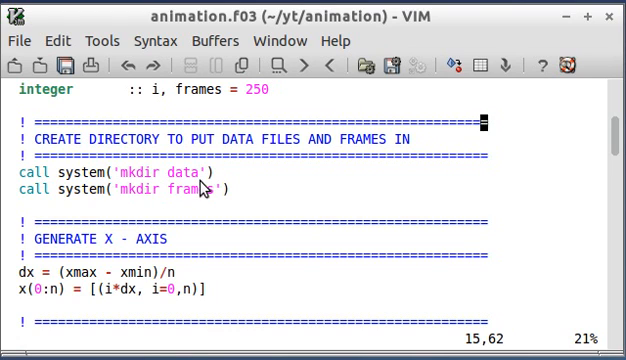
mouse_move(197, 195)
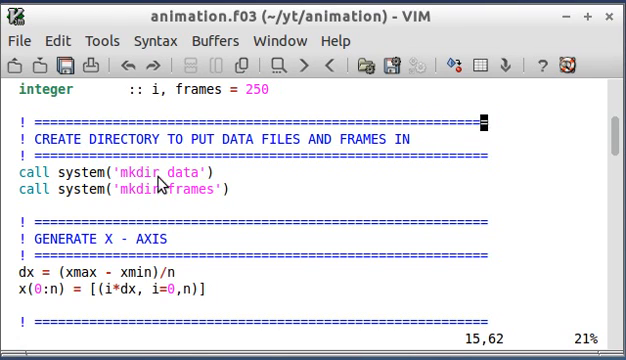
mouse_move(166, 191)
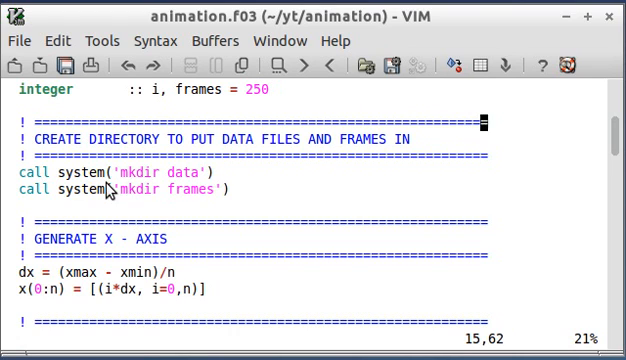
mouse_move(122, 189)
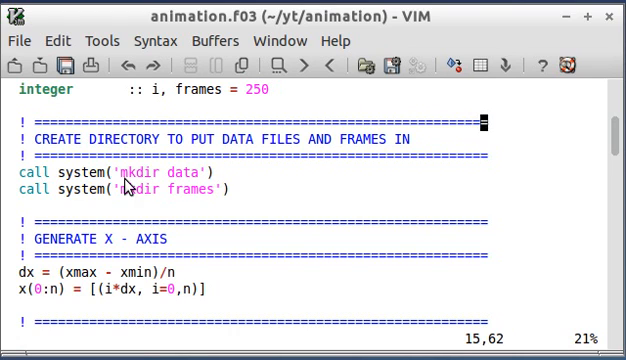
mouse_move(160, 183)
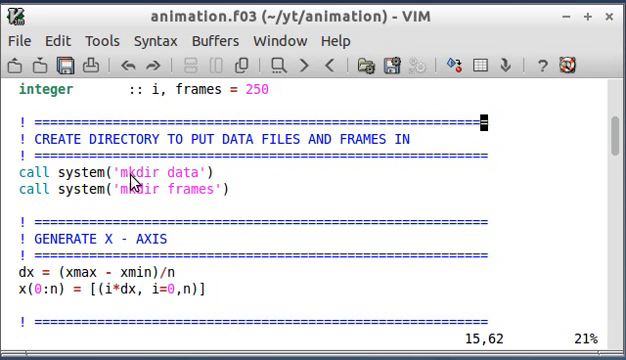
mouse_move(195, 196)
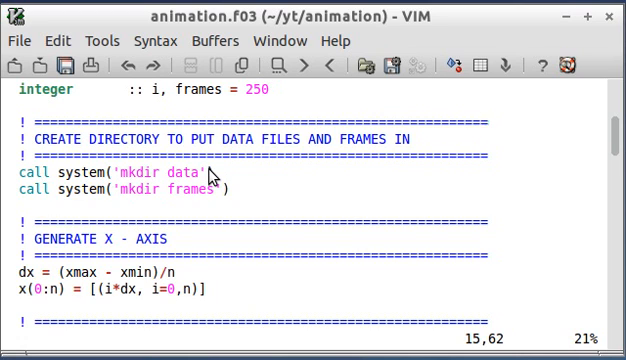
mouse_move(219, 199)
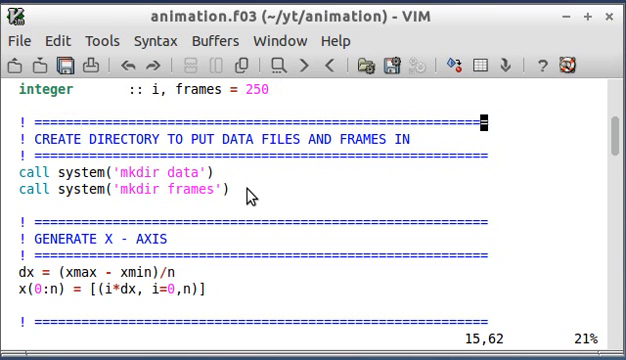
mouse_move(245, 200)
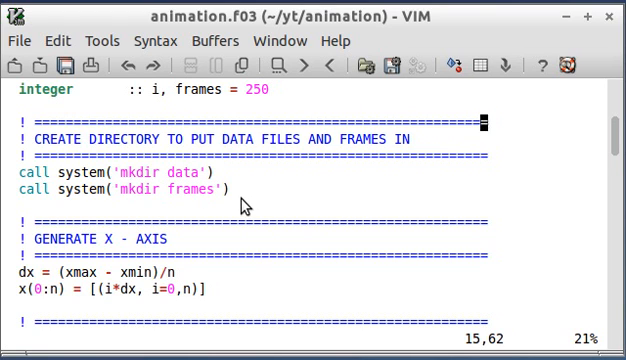
Scroll on to the GENERATE X-AXIS section and the do i = 1,frames loop.
scroll("down", 3)
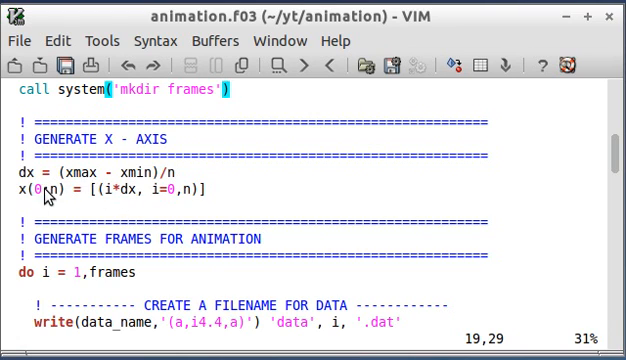
mouse_move(170, 192)
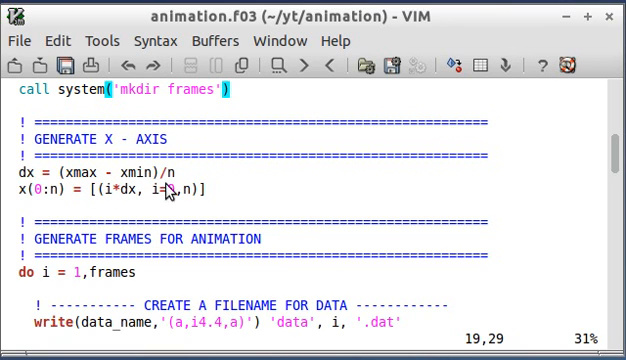
scroll("down", 3)
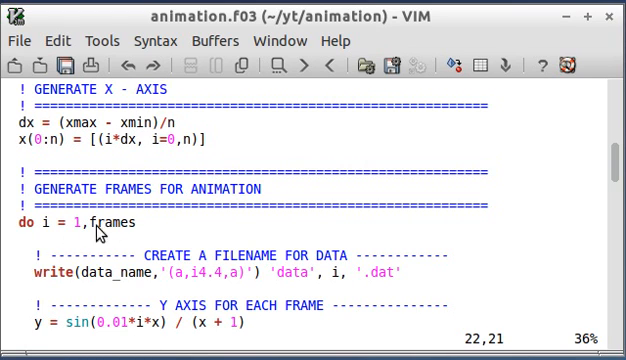
scroll("down", 3)
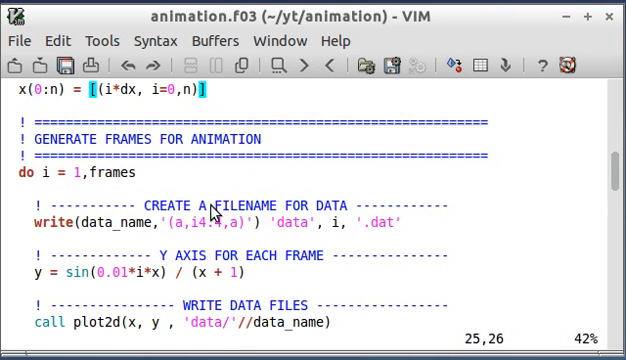
scroll("down", 3)
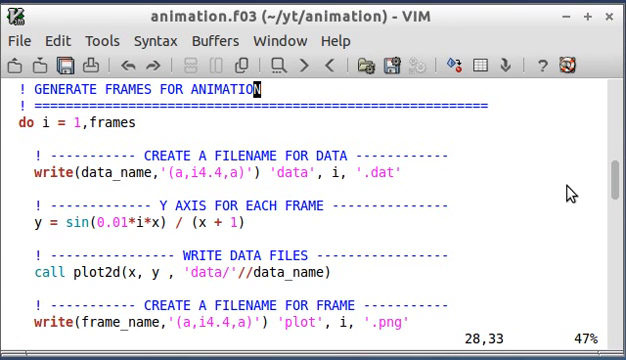
mouse_move(175, 179)
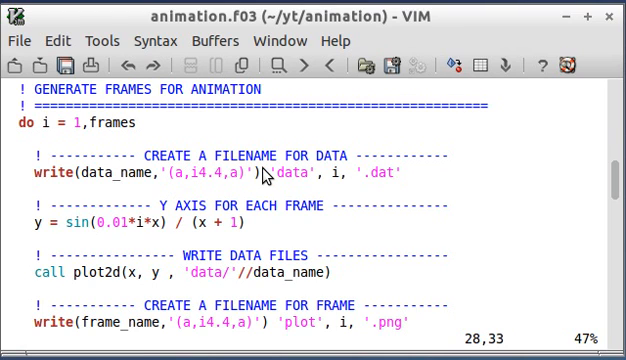
mouse_move(150, 178)
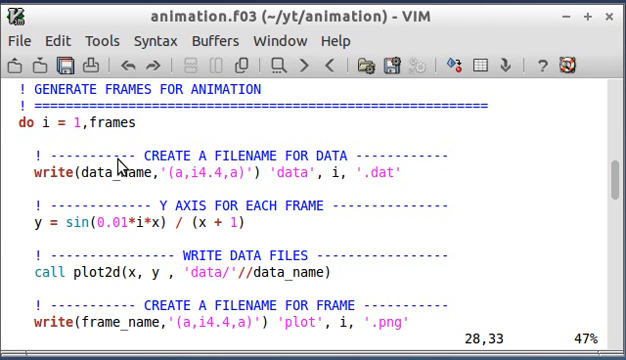
mouse_move(611, 183)
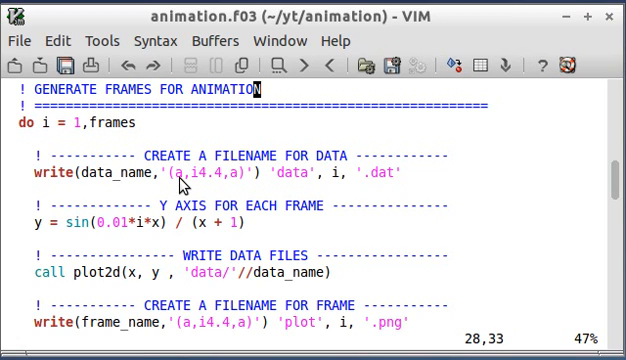
mouse_move(175, 185)
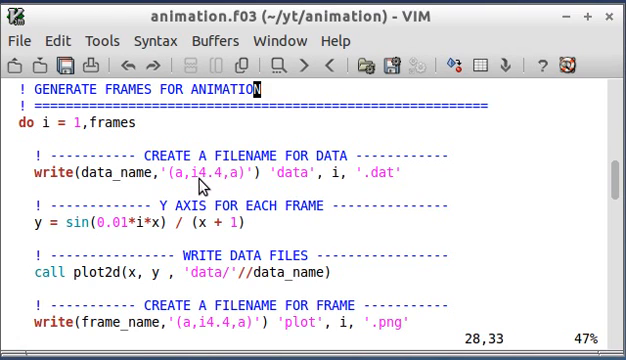
mouse_move(337, 192)
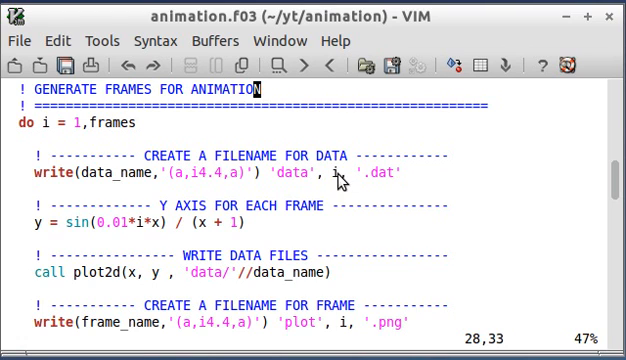
mouse_move(35, 150)
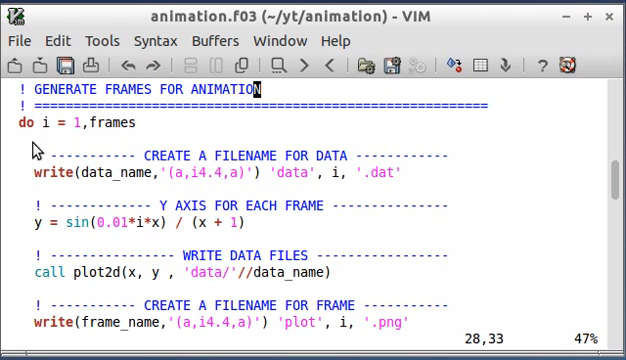
mouse_move(274, 199)
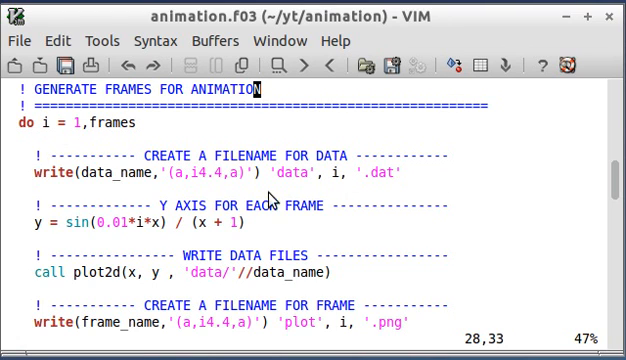
mouse_move(332, 193)
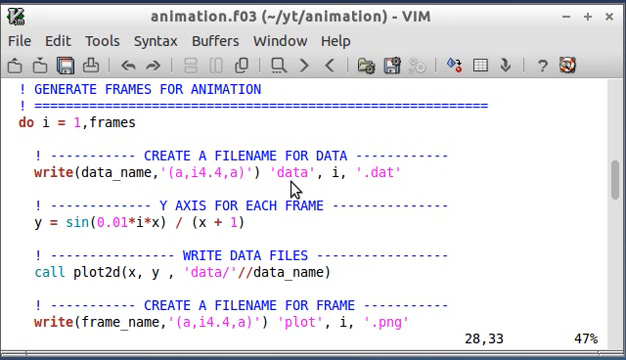
mouse_move(310, 183)
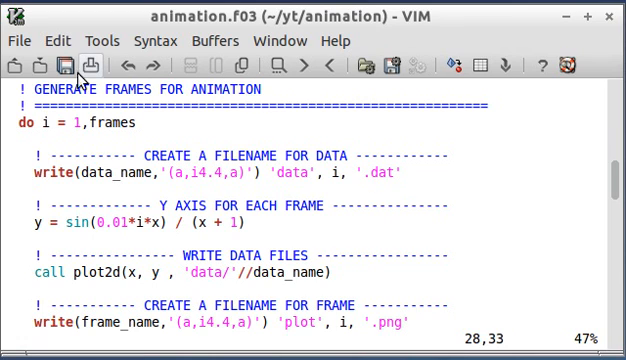
mouse_move(344, 178)
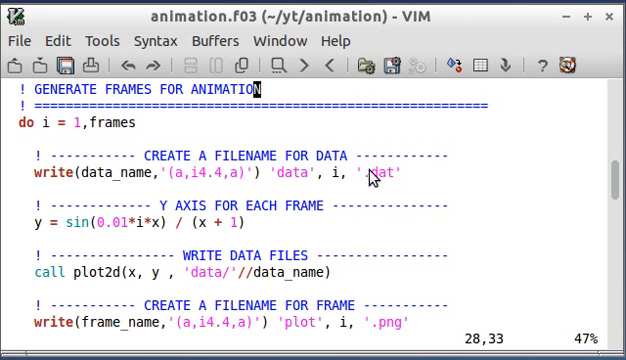
mouse_move(485, 135)
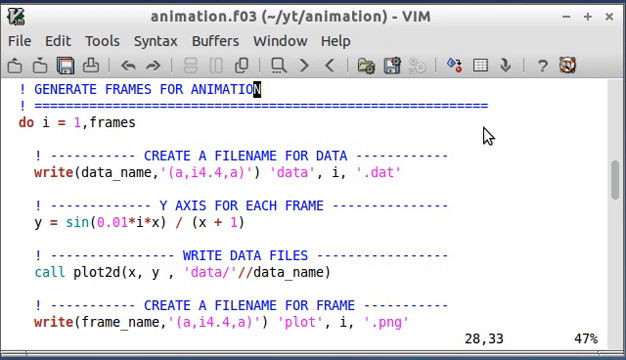
mouse_move(427, 160)
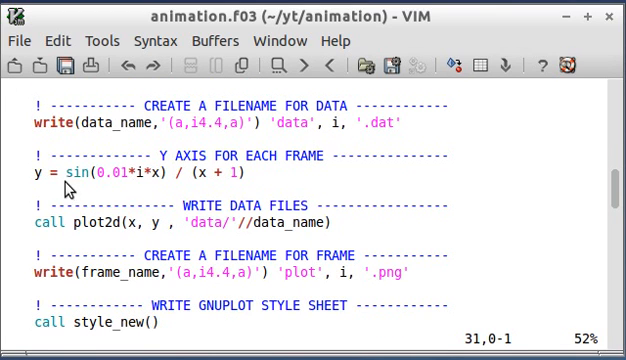
mouse_move(230, 197)
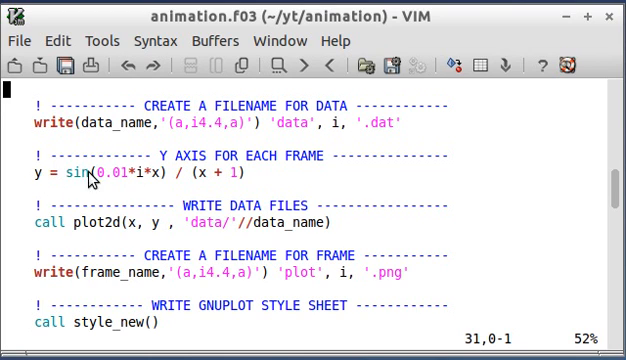
mouse_move(141, 185)
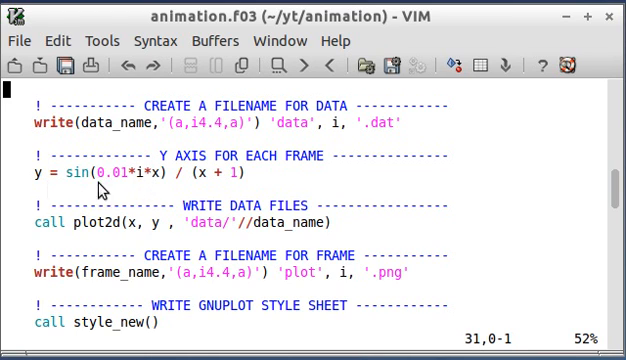
mouse_move(124, 195)
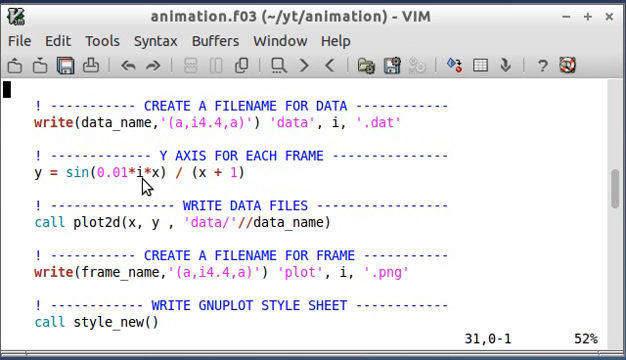
mouse_move(140, 184)
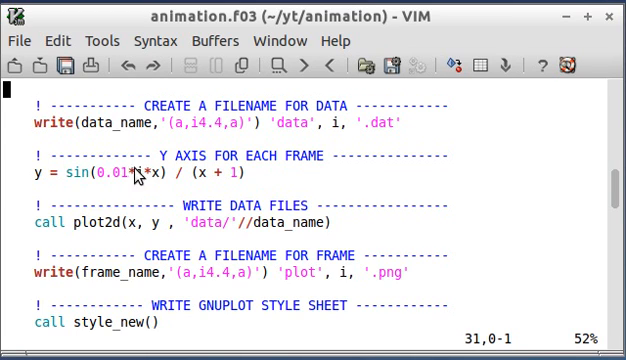
mouse_move(145, 183)
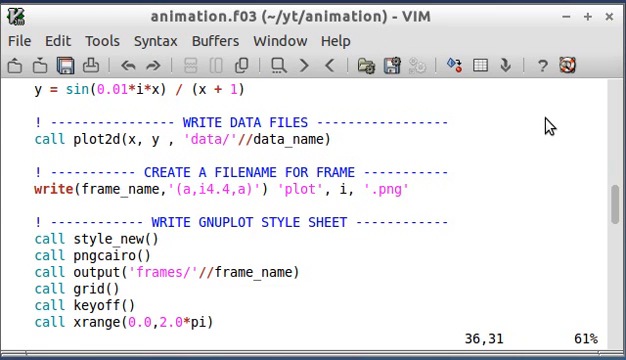
mouse_move(92, 150)
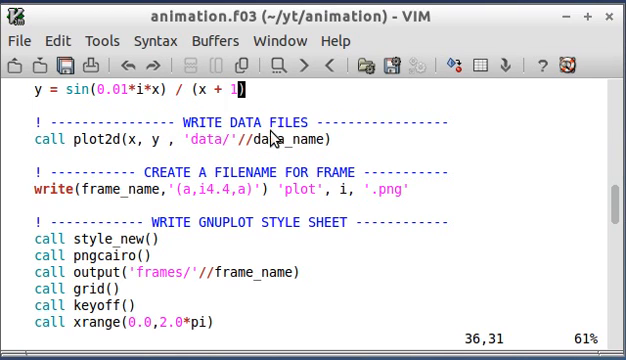
mouse_move(195, 148)
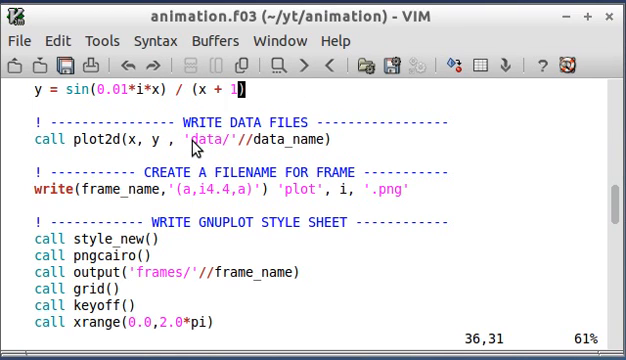
mouse_move(228, 155)
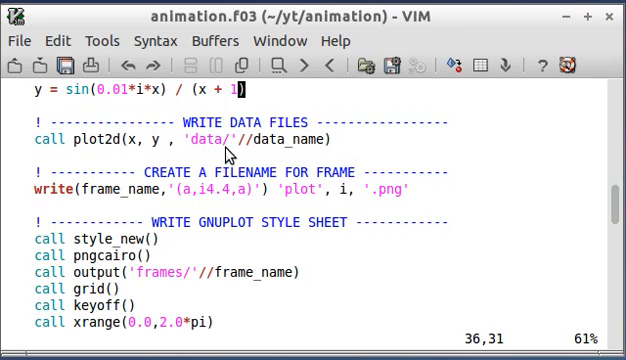
mouse_move(248, 158)
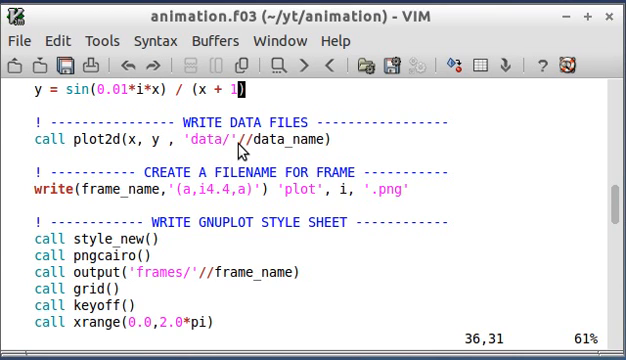
scroll("up", 3)
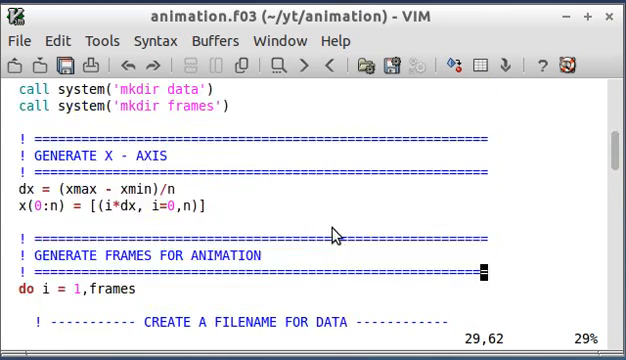
scroll("down", 3)
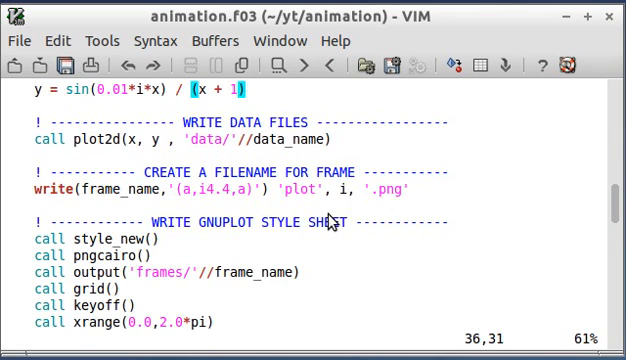
scroll("down", 3)
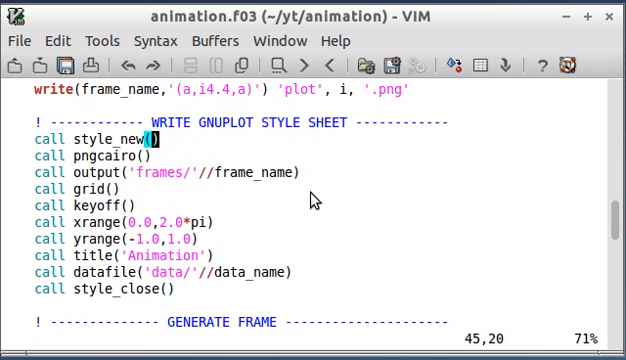
scroll("up", 3)
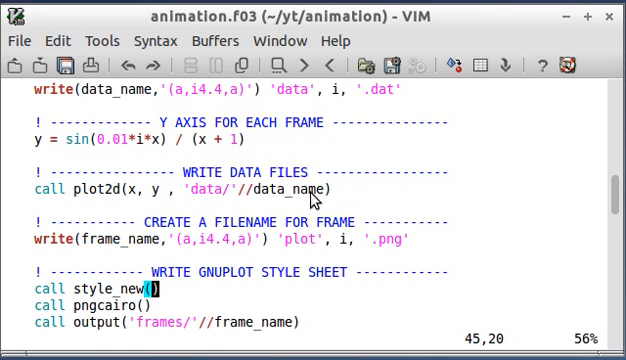
scroll("down", 3)
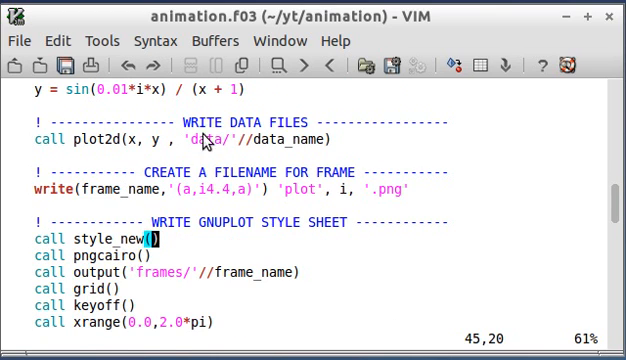
scroll("down", 3)
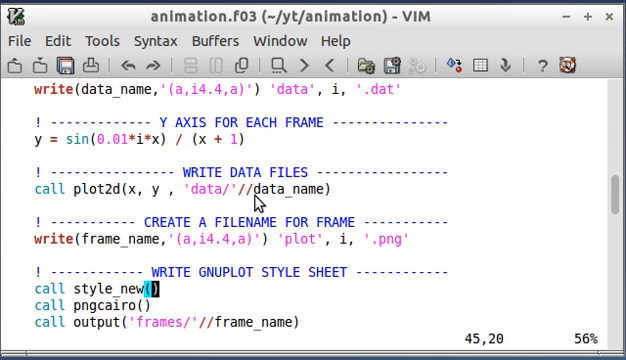
mouse_move(259, 203)
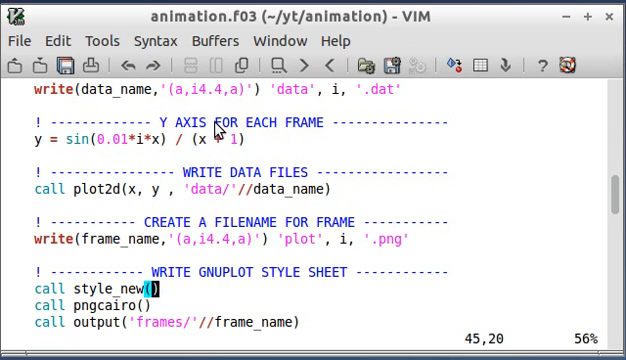
mouse_move(330, 220)
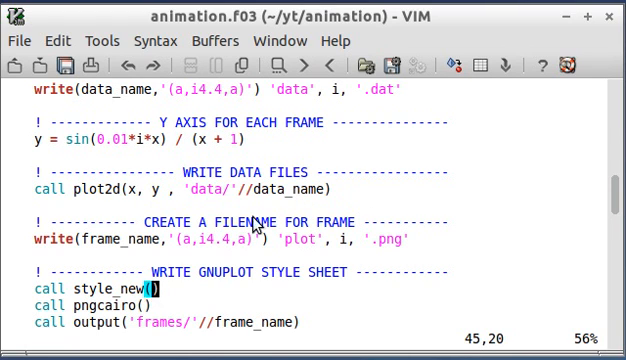
scroll("down", 3)
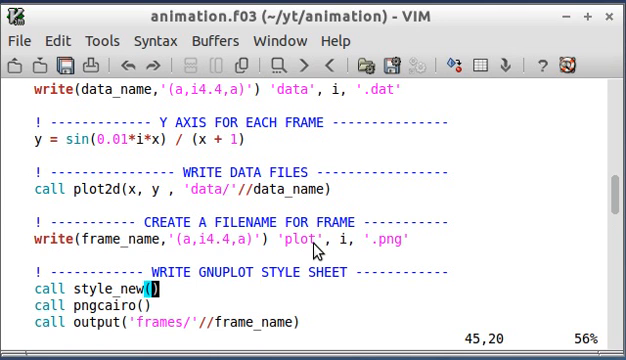
mouse_move(321, 250)
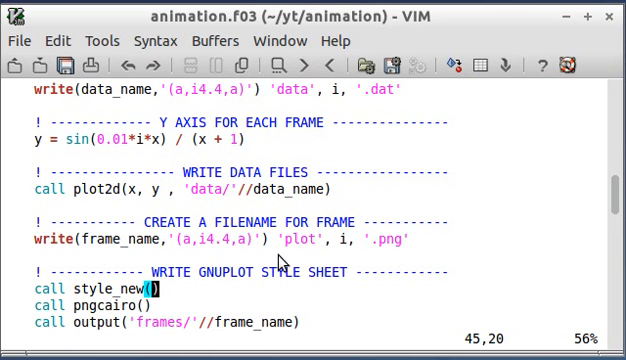
mouse_move(298, 256)
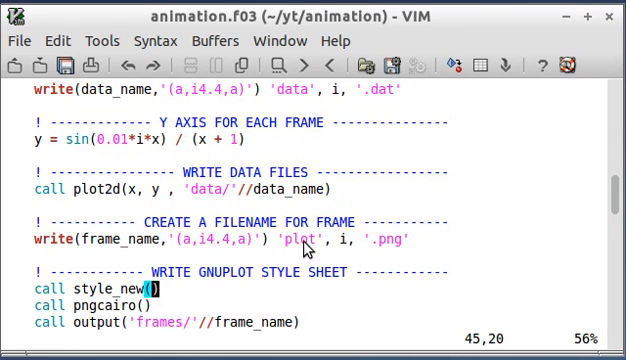
mouse_move(398, 243)
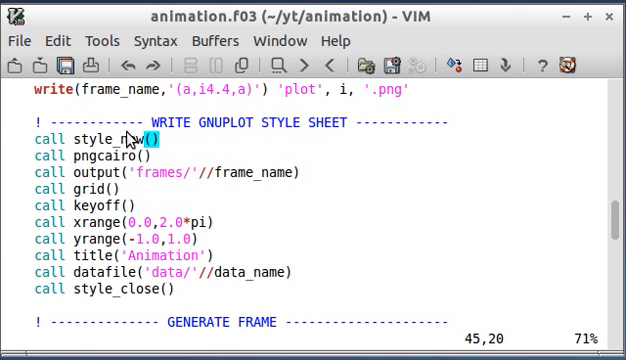
mouse_move(193, 190)
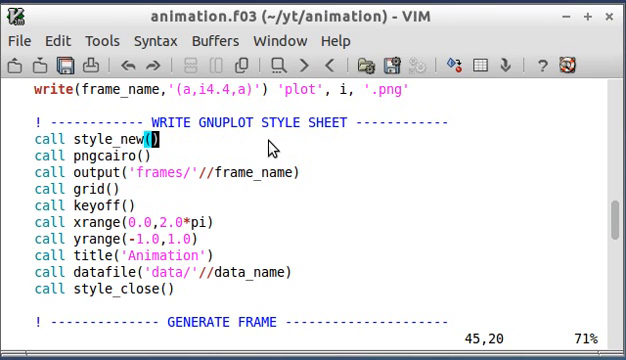
mouse_move(167, 170)
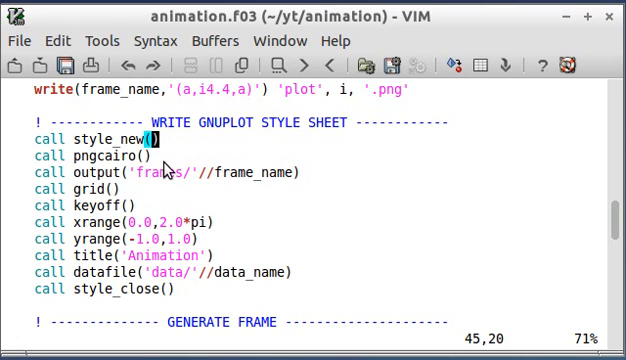
mouse_move(350, 166)
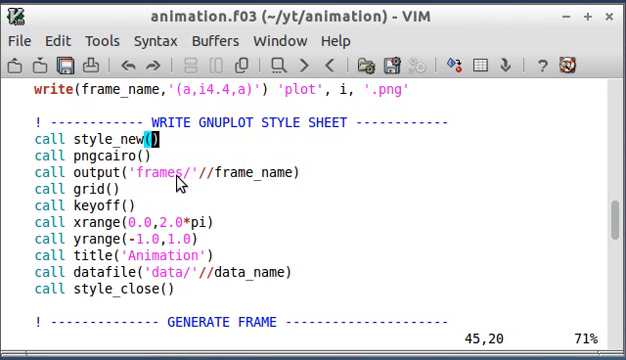
mouse_move(182, 182)
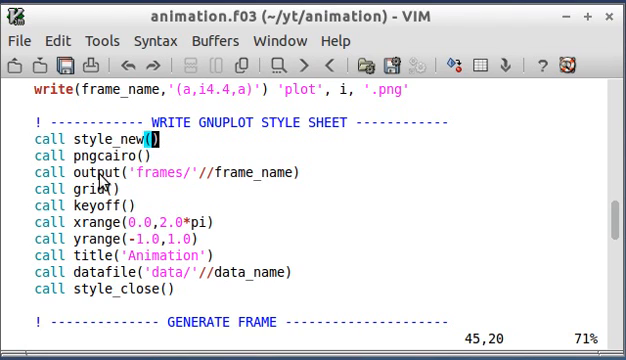
mouse_move(165, 176)
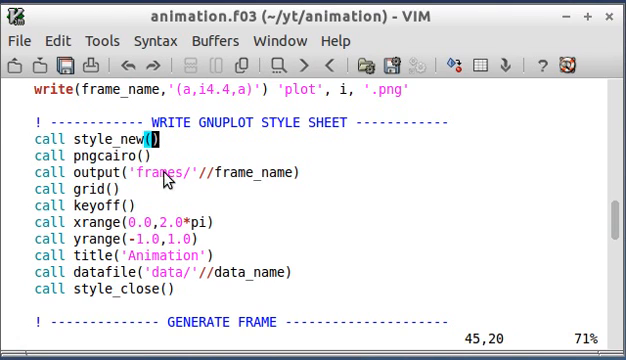
mouse_move(228, 183)
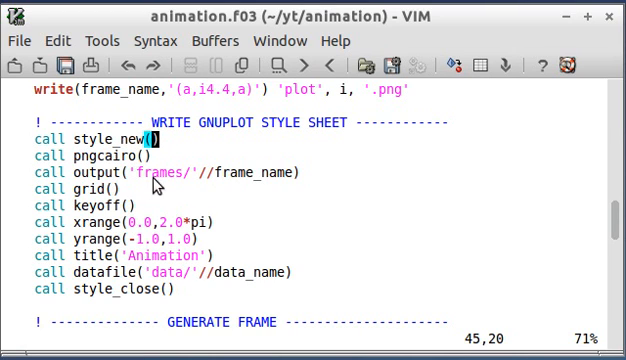
mouse_move(170, 271)
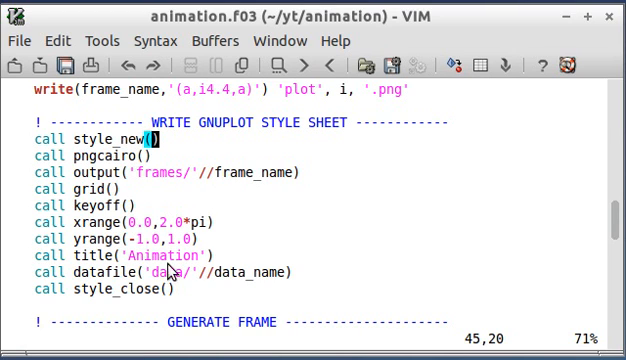
scroll("down", 3)
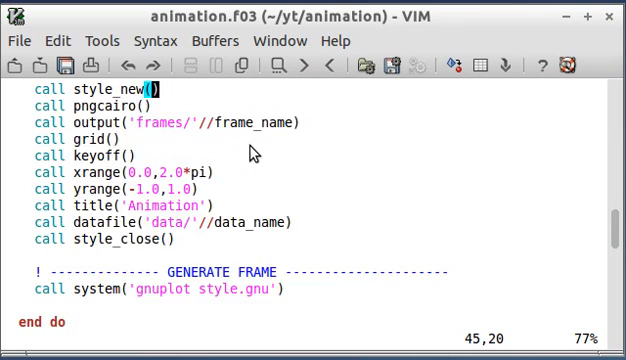
scroll("down", 3)
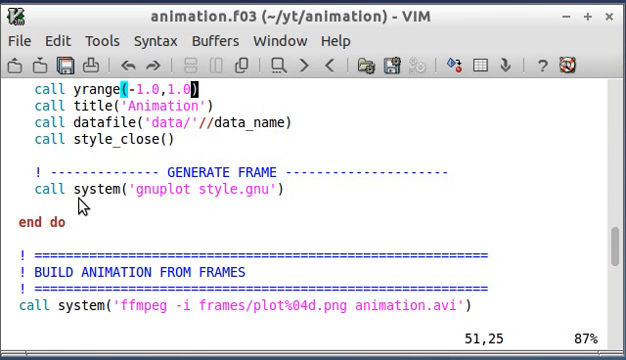
mouse_move(151, 199)
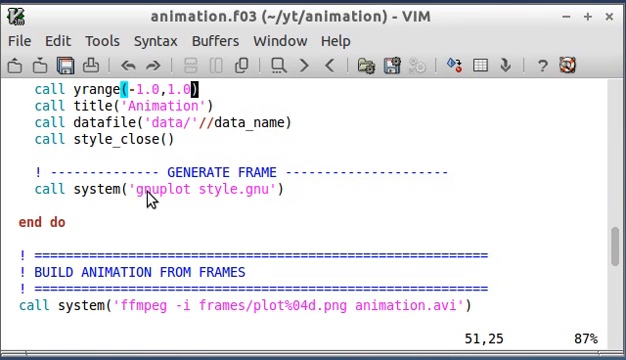
mouse_move(165, 222)
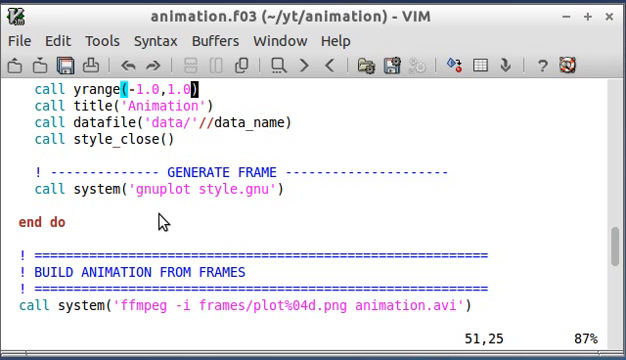
mouse_move(162, 205)
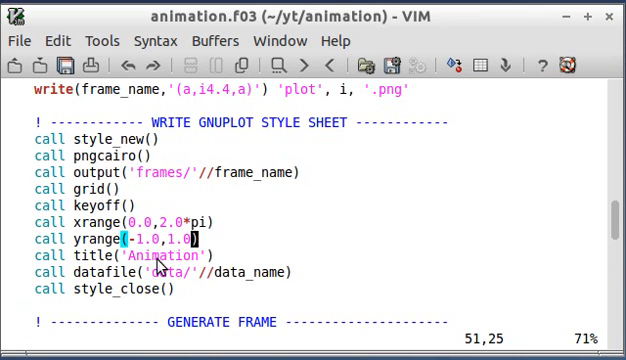
scroll("down", 3)
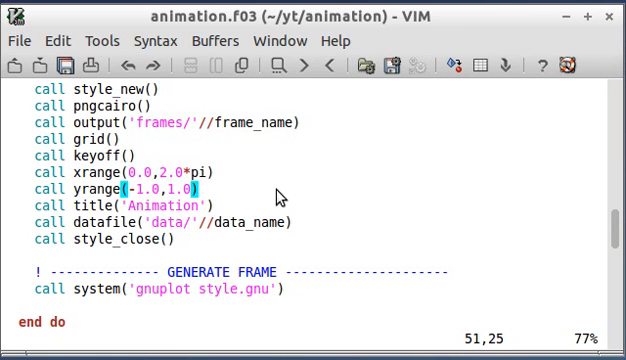
scroll("down", 3)
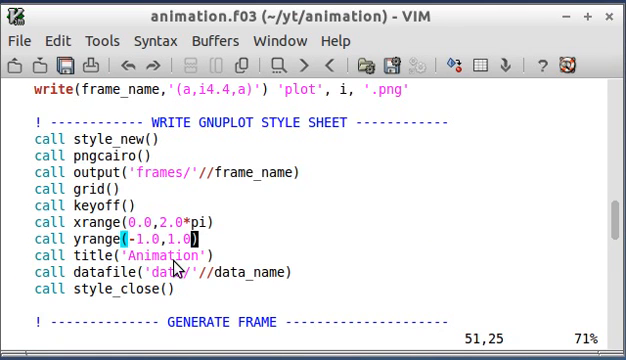
mouse_move(170, 143)
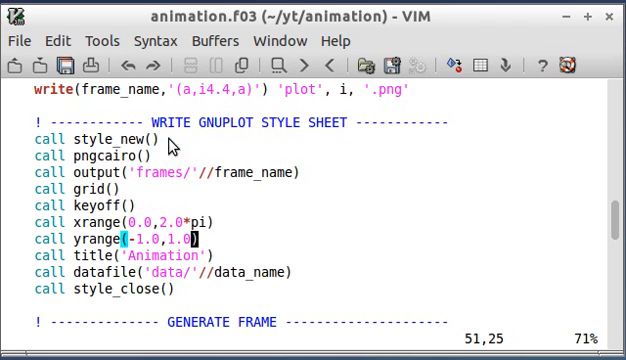
mouse_move(78, 158)
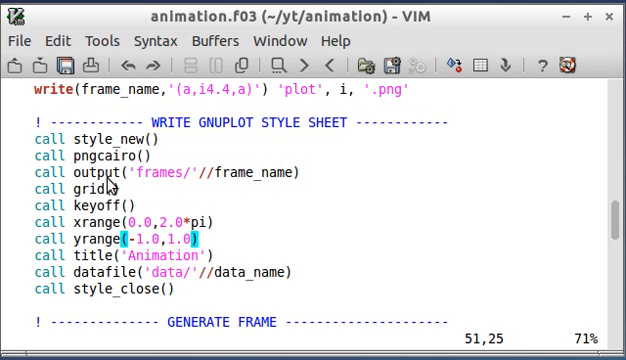
mouse_move(315, 201)
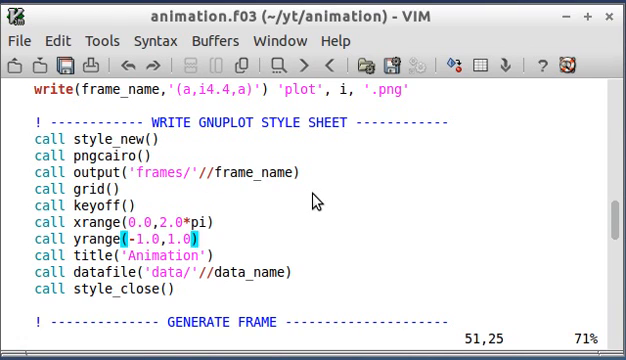
mouse_move(118, 252)
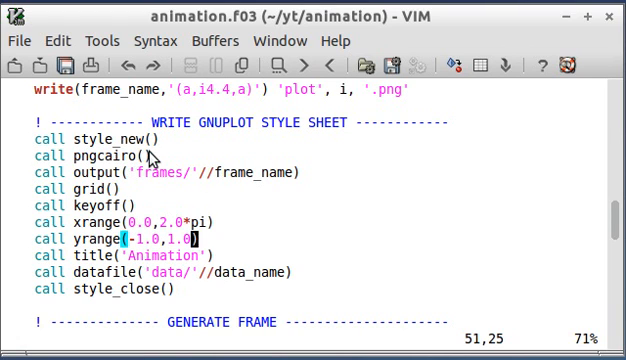
mouse_move(371, 224)
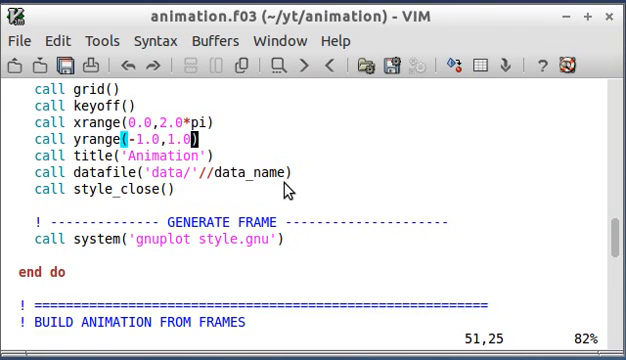
Scroll to the ffmpeg build and rm cleanup calls near the end of animation.f03.
scroll("down", 3)
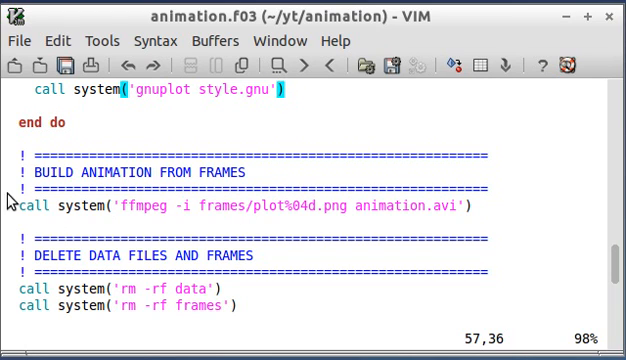
mouse_move(135, 216)
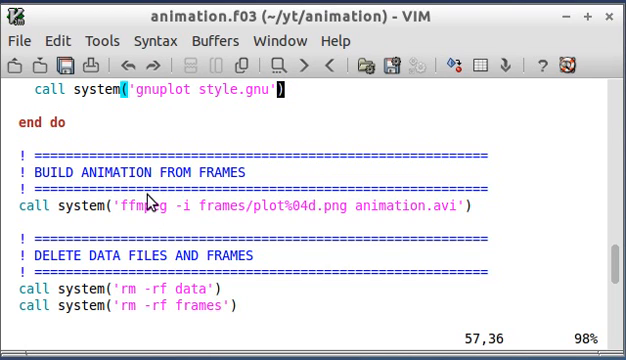
mouse_move(235, 220)
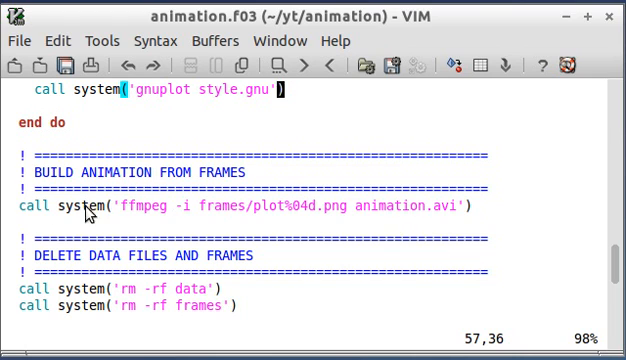
mouse_move(350, 220)
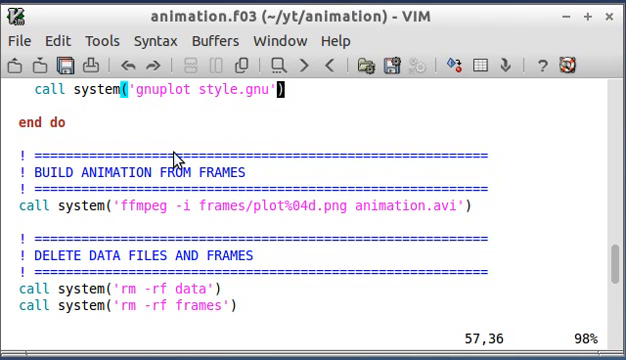
mouse_move(212, 226)
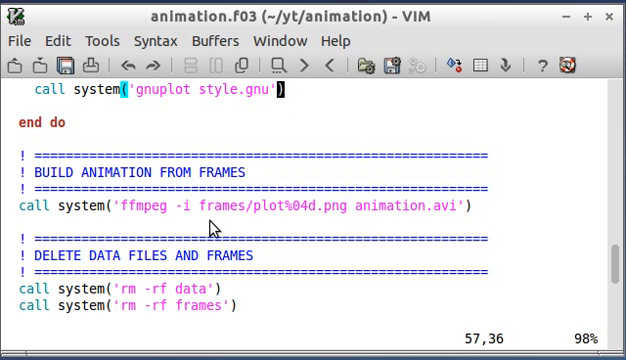
mouse_move(252, 194)
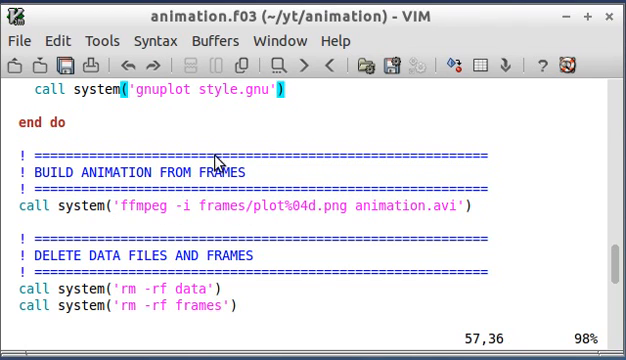
mouse_move(310, 248)
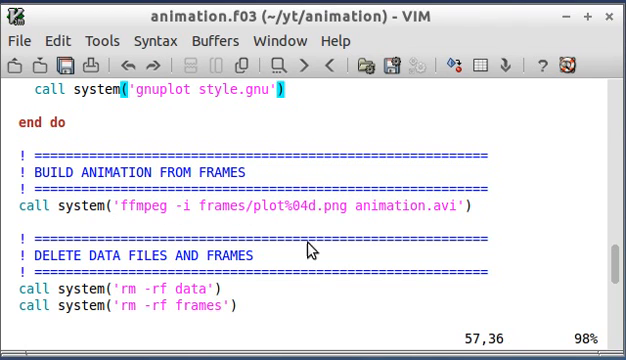
mouse_move(222, 291)
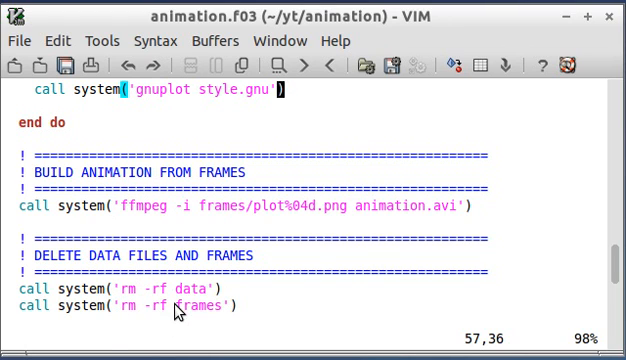
mouse_move(205, 294)
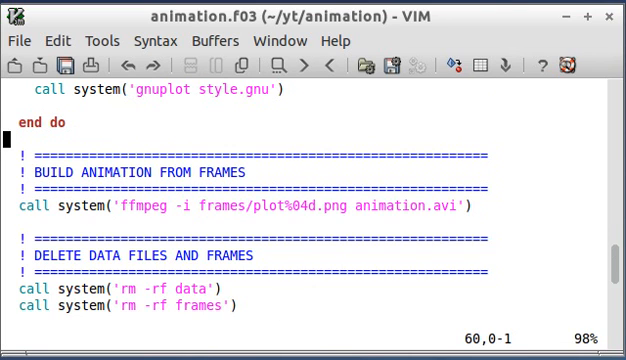
Link animation.o, gnuplot_fortran.o and gnu_style.o into animator with sudo gfortran, listing files before and after.
scroll("down", 3)
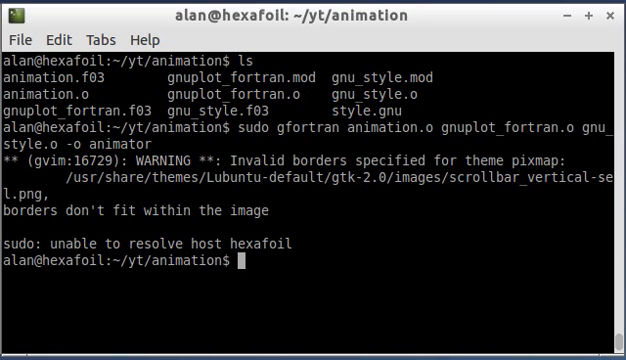
type("ls")
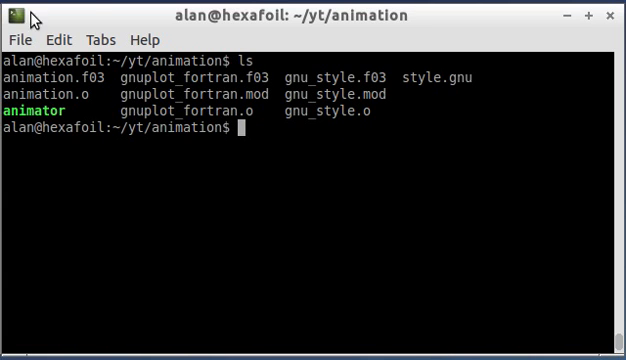
mouse_move(279, 82)
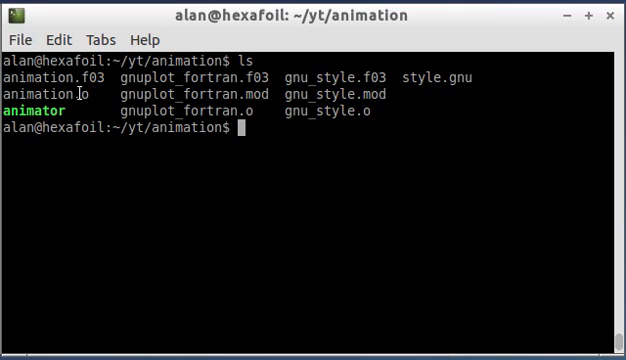
mouse_move(18, 112)
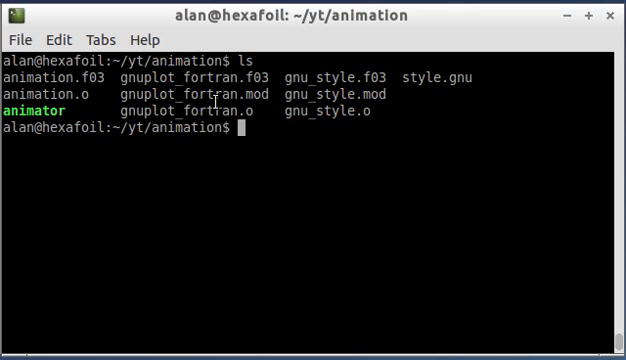
mouse_move(365, 96)
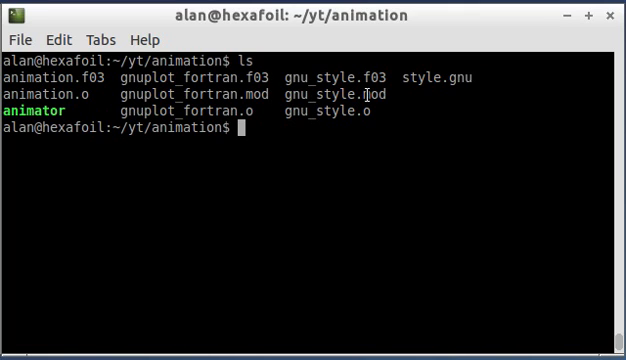
type("ls")
type("sudo gfortran animation.o gnuplot_fortran.o gnu_style.o -o animator")
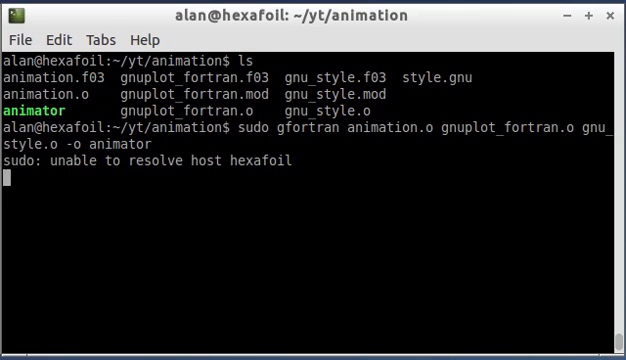
Run sudo ./animator to encode the frames into animation.avi, then list the directory.
key("Return")
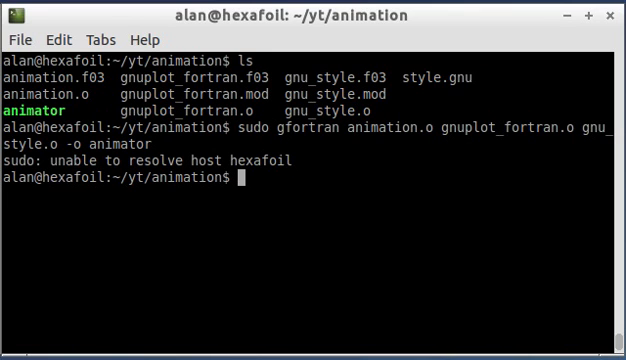
type("s")
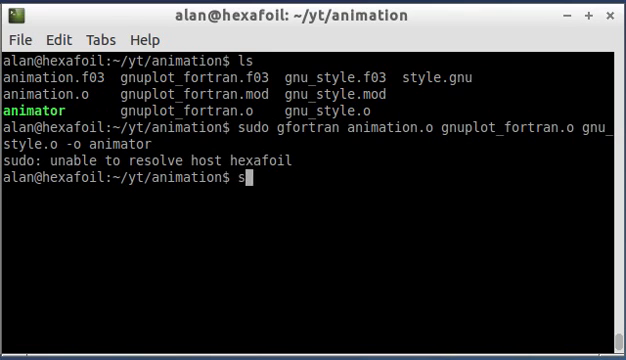
type("udo ./")
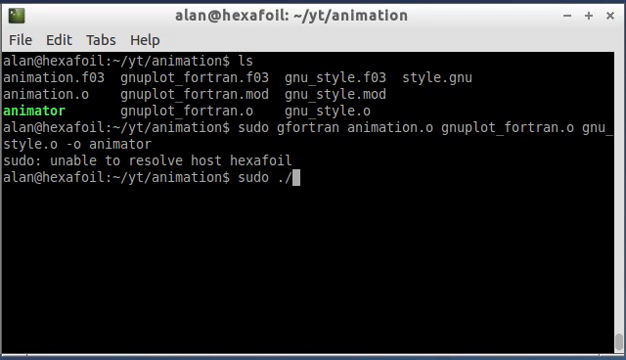
type("animator")
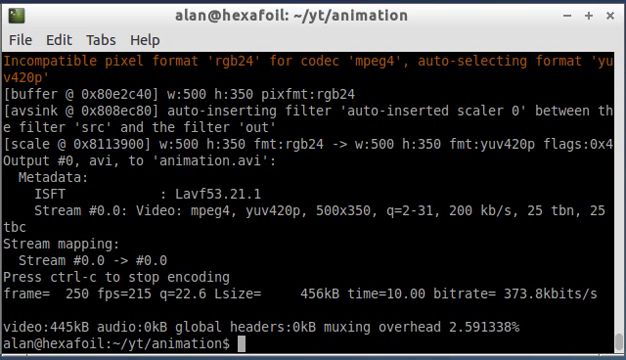
type("ls")
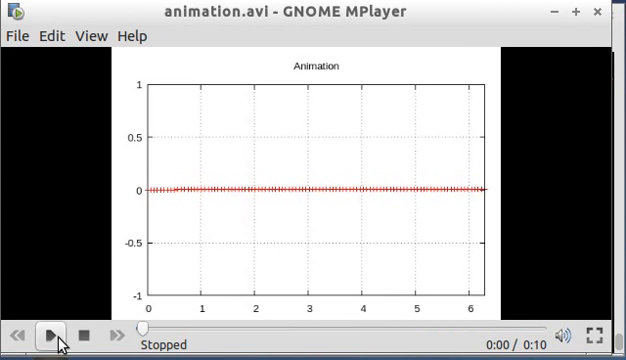
Play animation.avi in GNOME MPlayer to watch the damped sine wave animate.
left_click(51, 334)
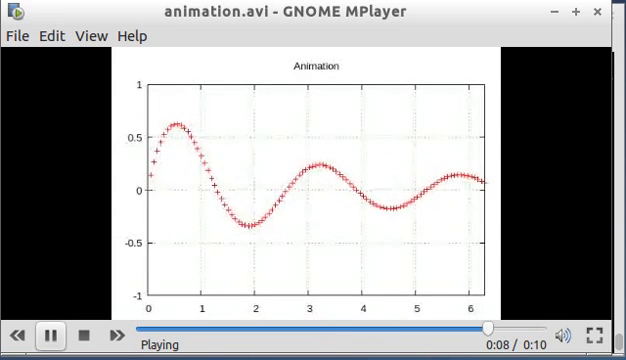
left_click(89, 333)
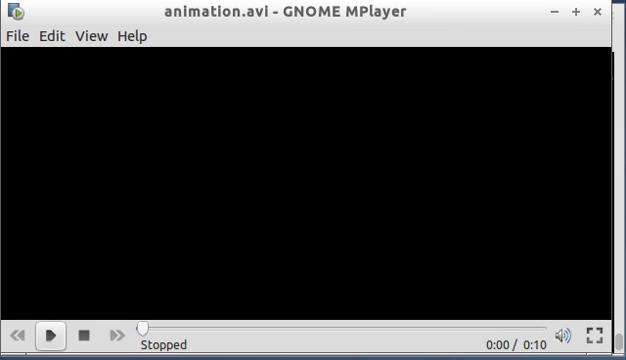